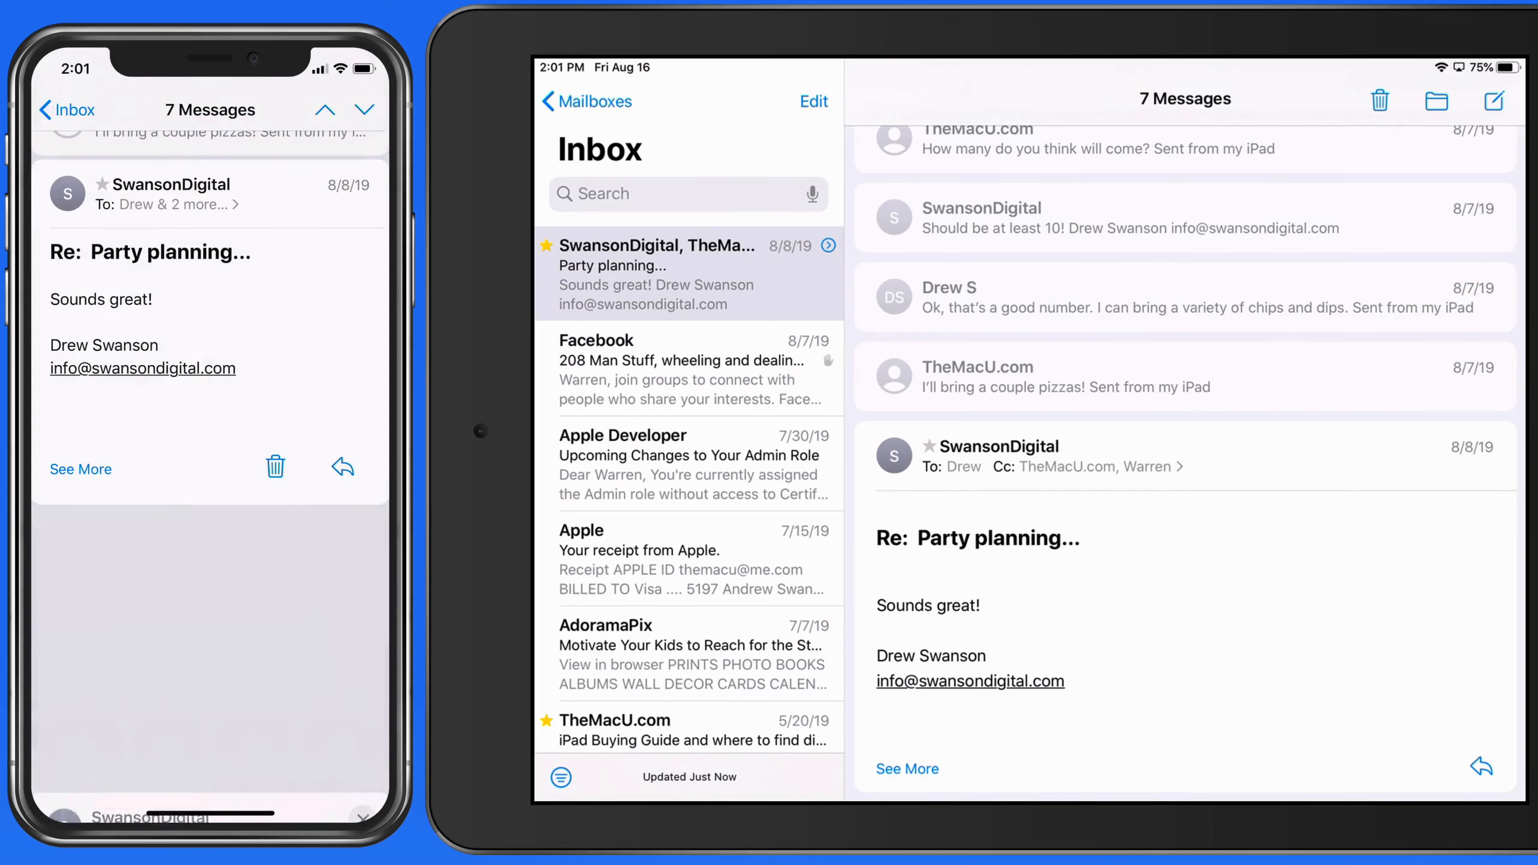
# Start a reply to SwansonDigital's Party planning email on the iPhone
pyautogui.click(342, 468)
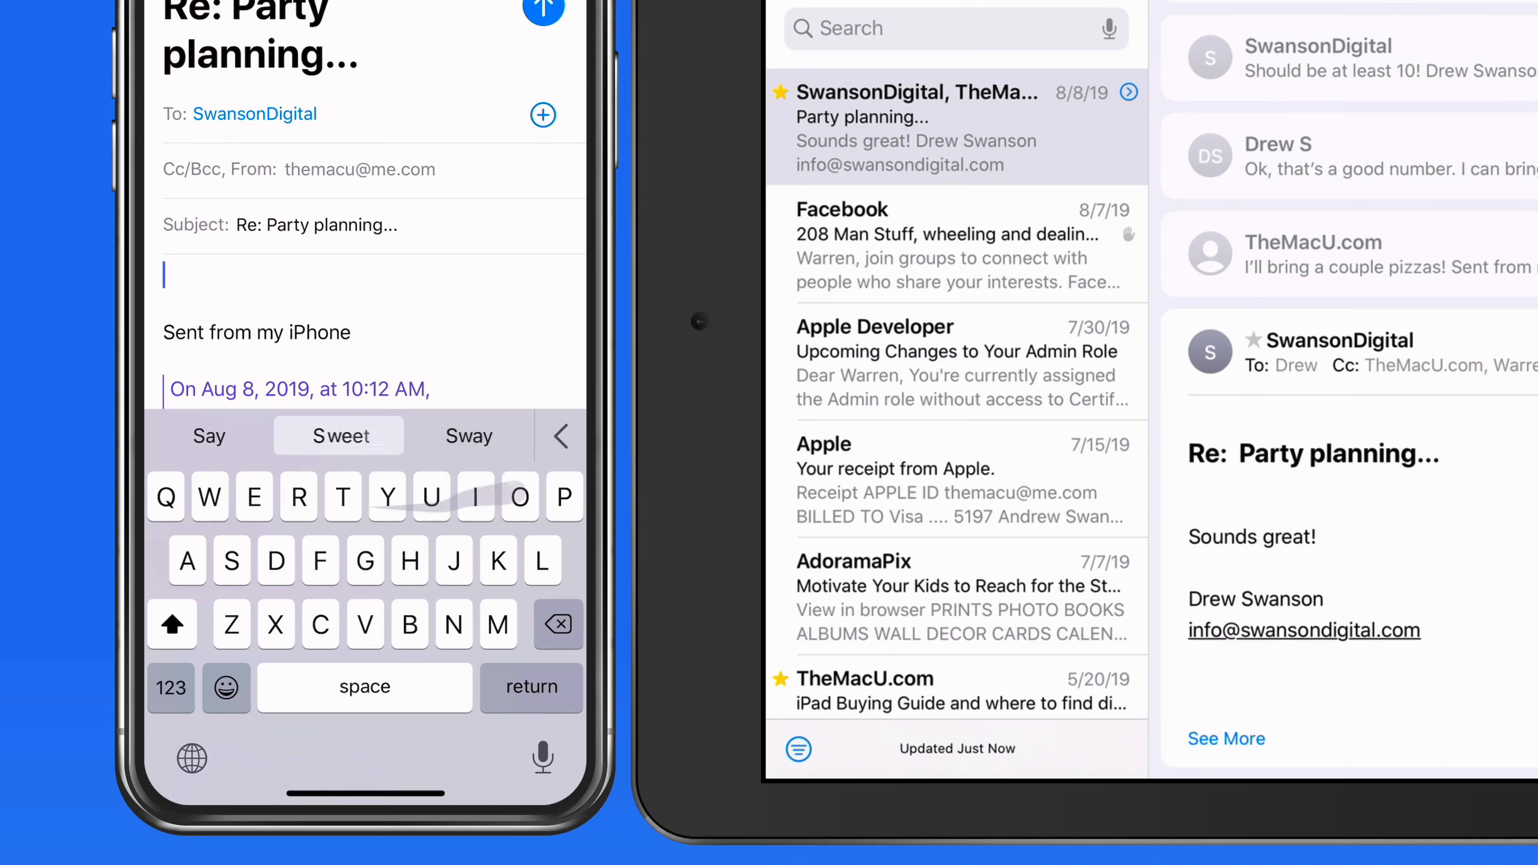
# Swipe-type 'Swipe to type!' and 'Tap to type.' into the iPhone reply body
pyautogui.write('Swipe to')
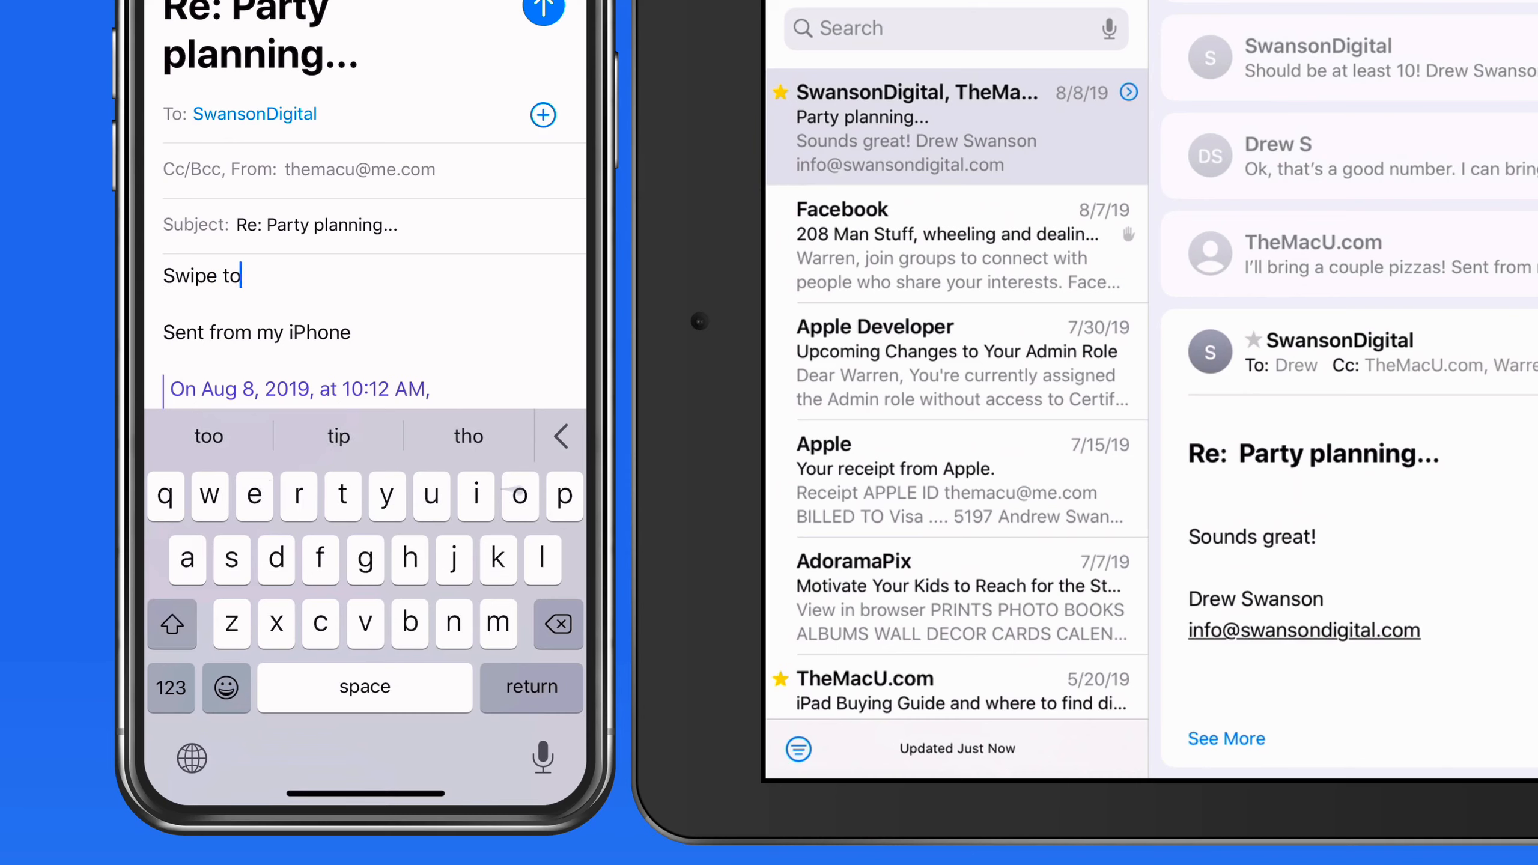
pyautogui.write('type!')
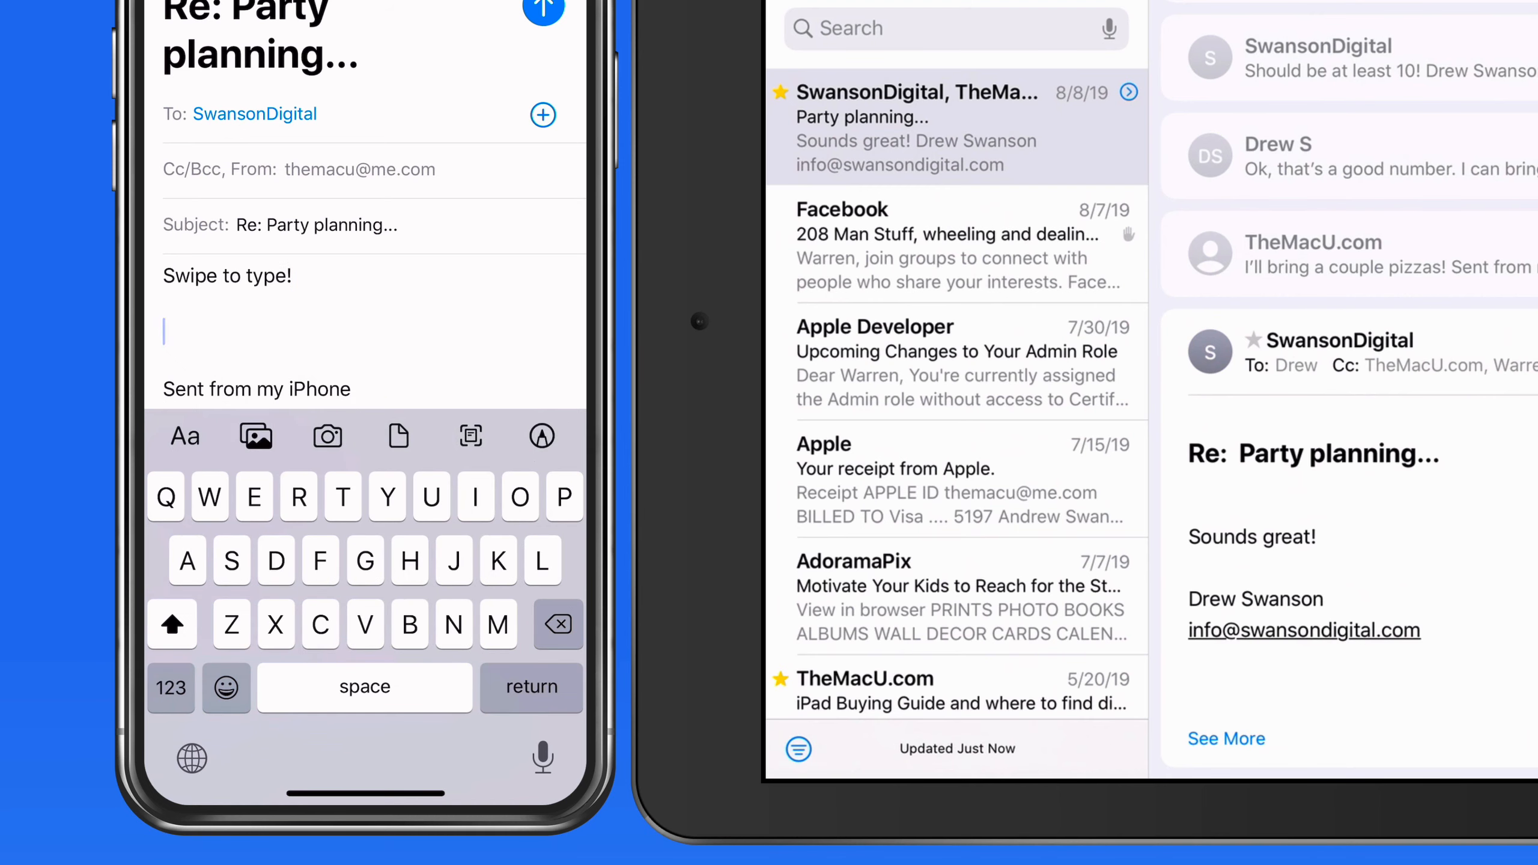
pyautogui.write('Tap')
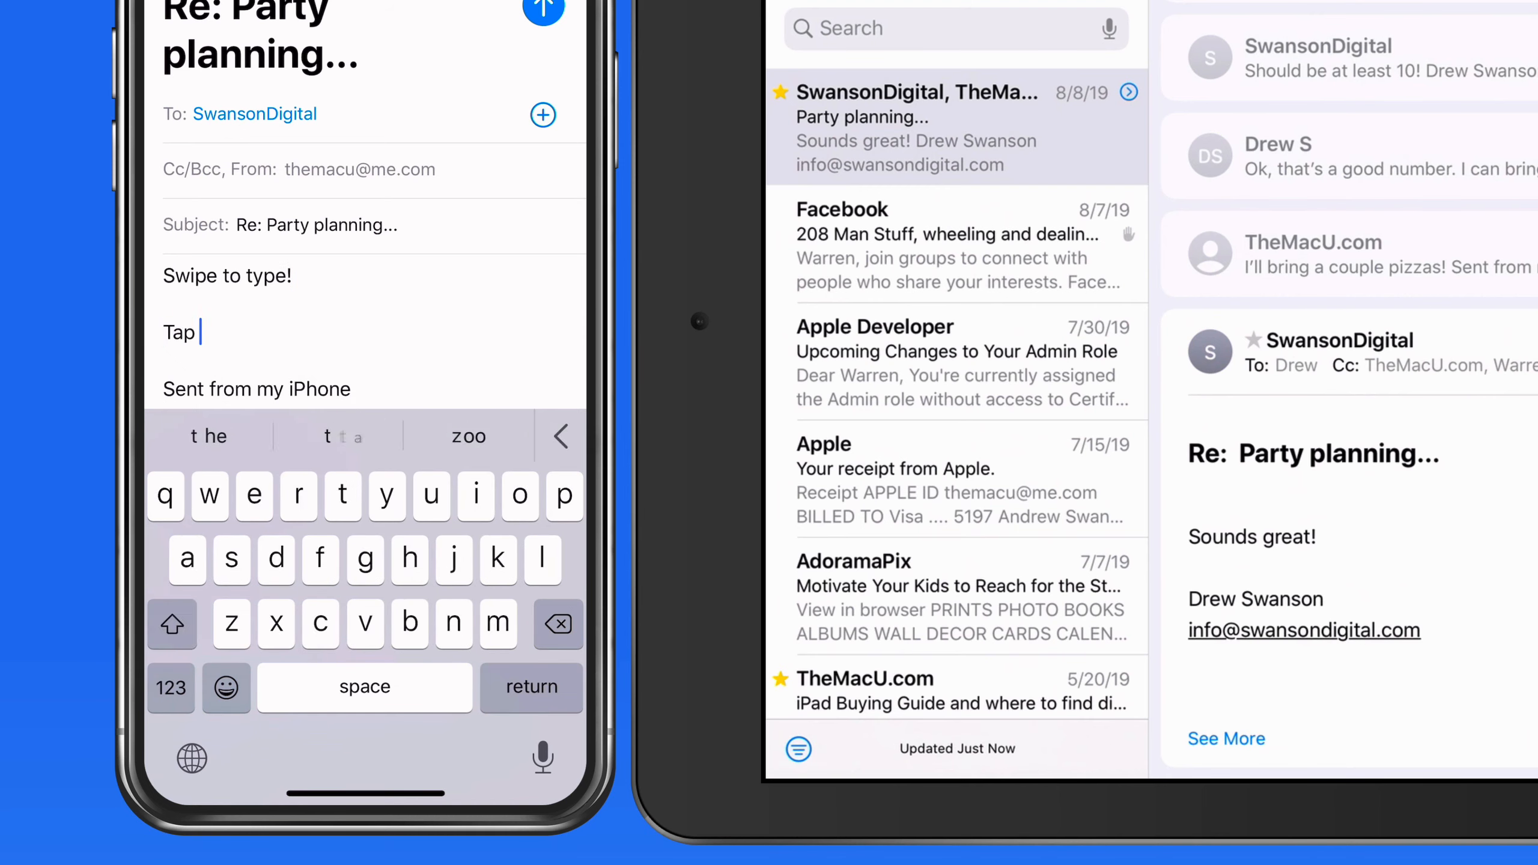
pyautogui.write('to type.')
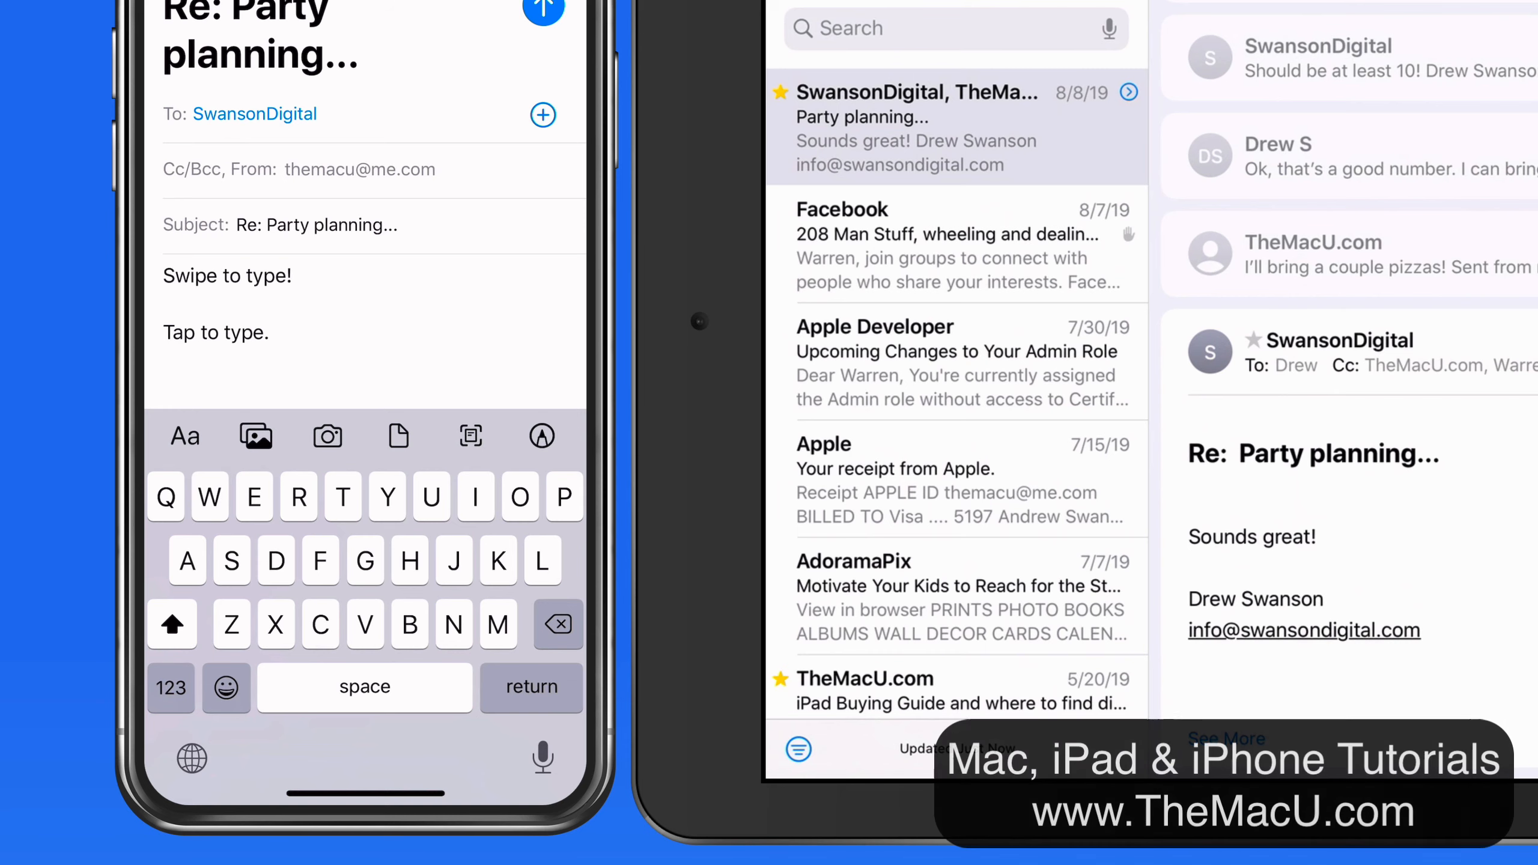
# Continue the reply with 'This isn't too bad! Pretty'
pyautogui.write('This isn’t too bad!')
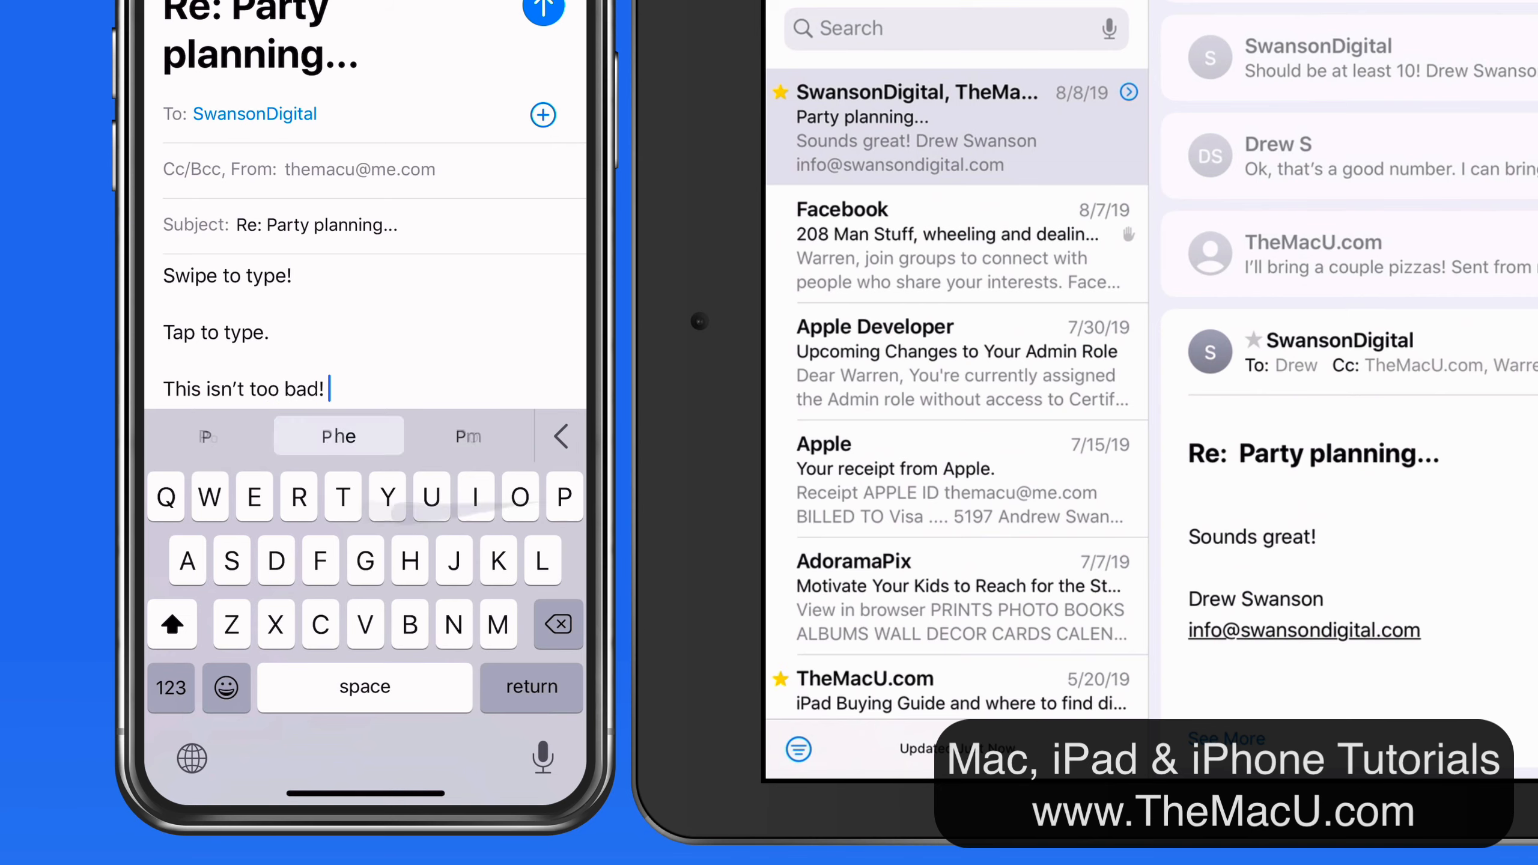
pyautogui.write('Pretty')
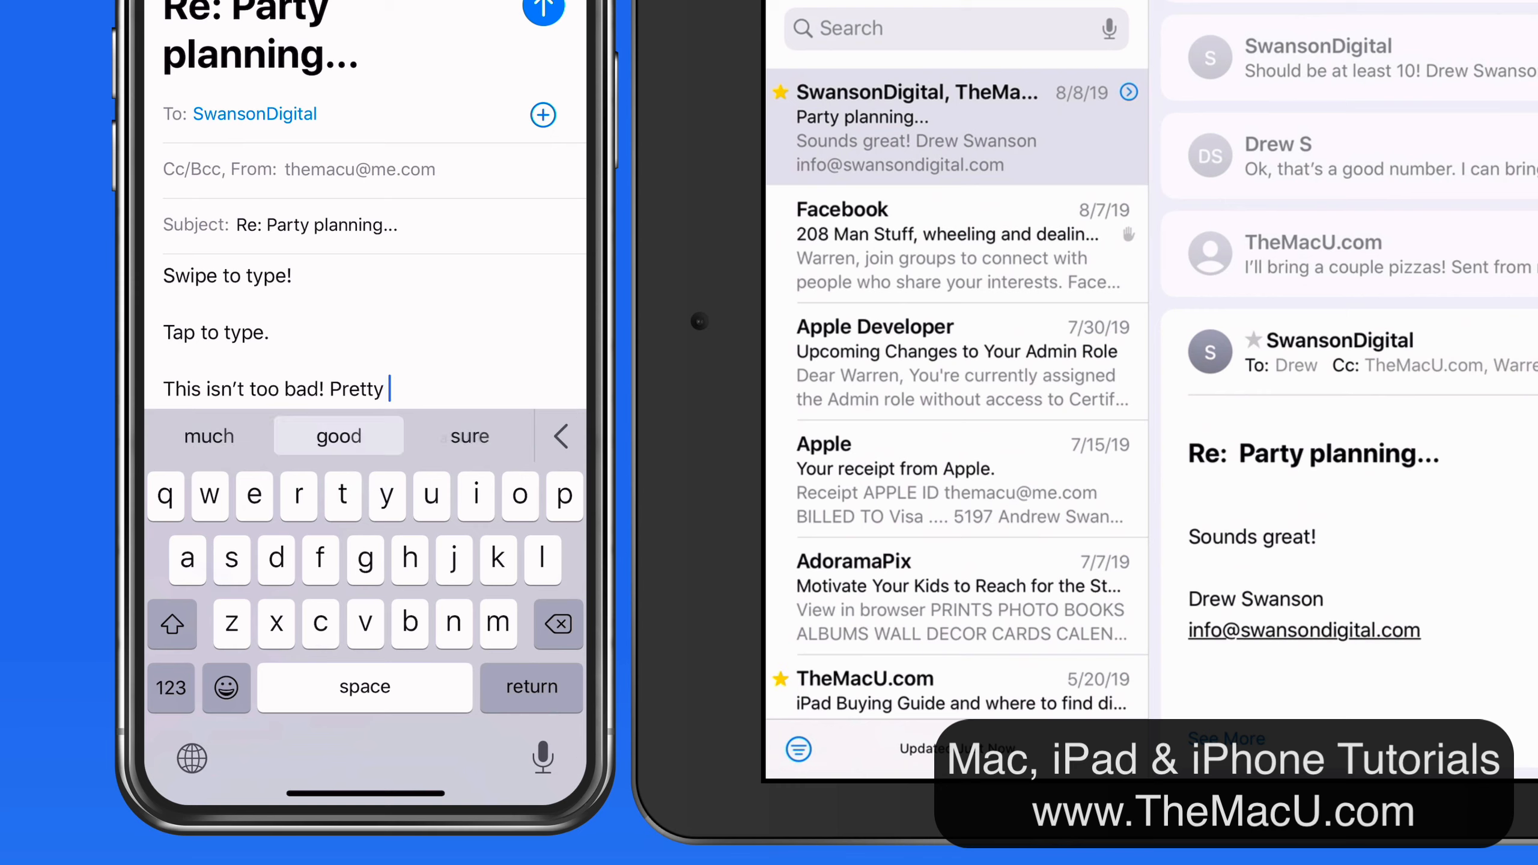
# Complete 'Pretty accurate!' and add the lines 'Then then' and 'It's up to you.'
pyautogui.moveTo(185, 558); pyautogui.dragTo(314, 530)
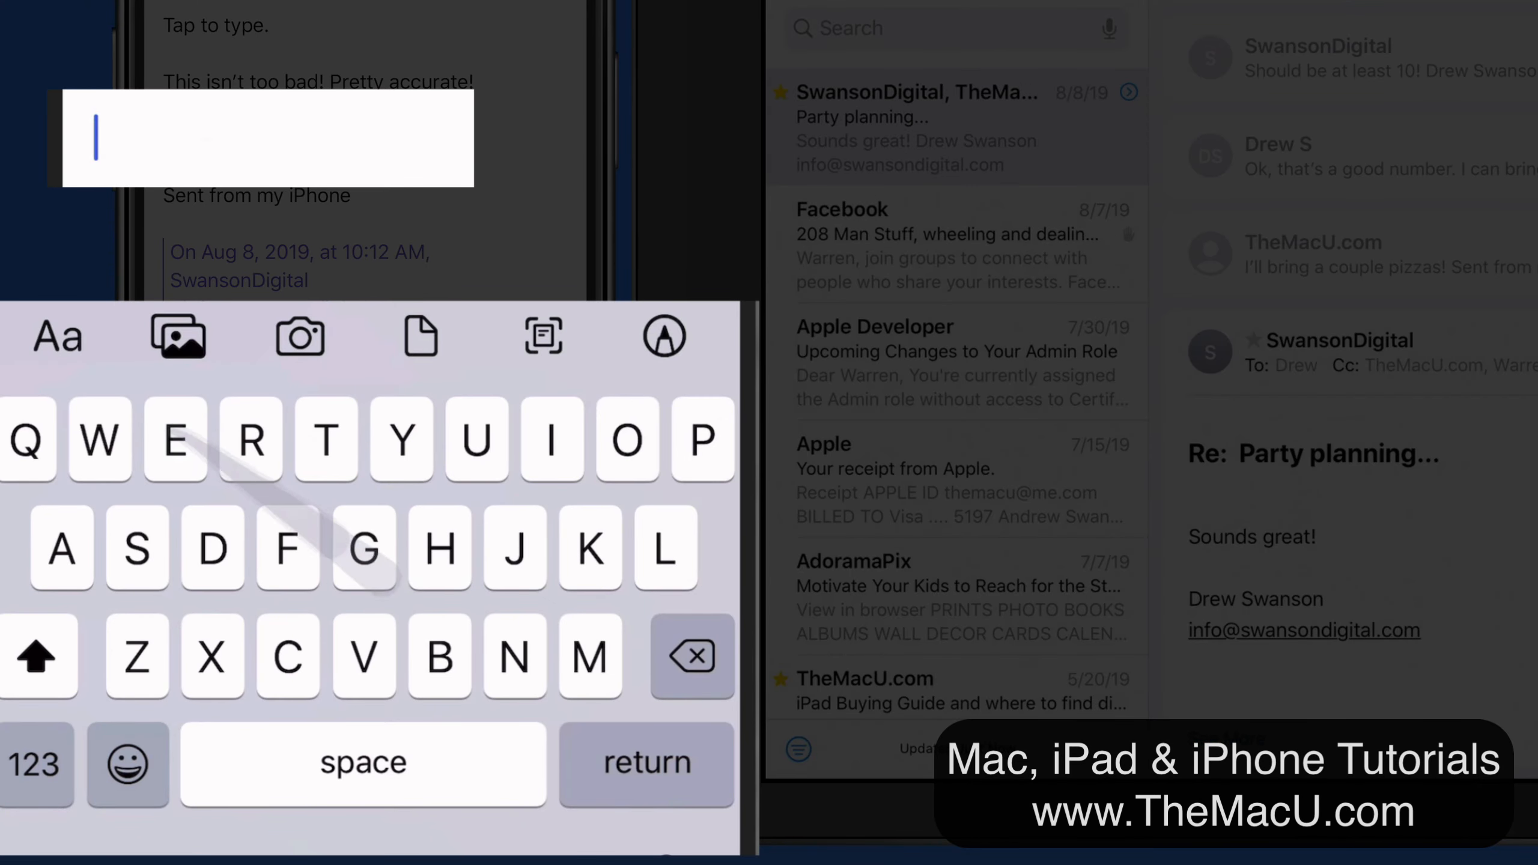
pyautogui.write('Then then')
pyautogui.write('It’s up to you')
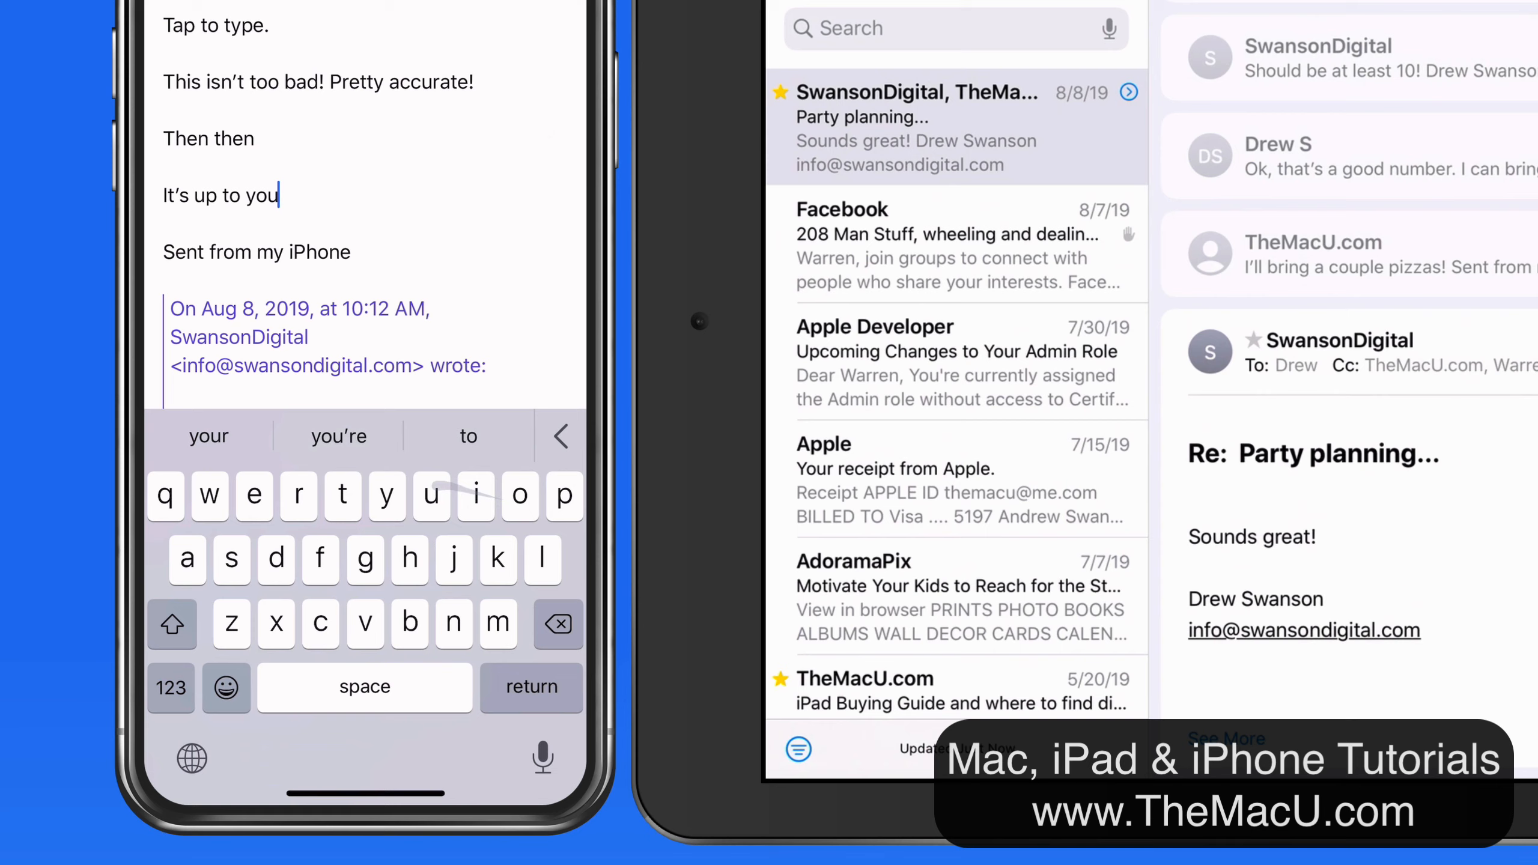
pyautogui.write('.')
pyautogui.write('5')
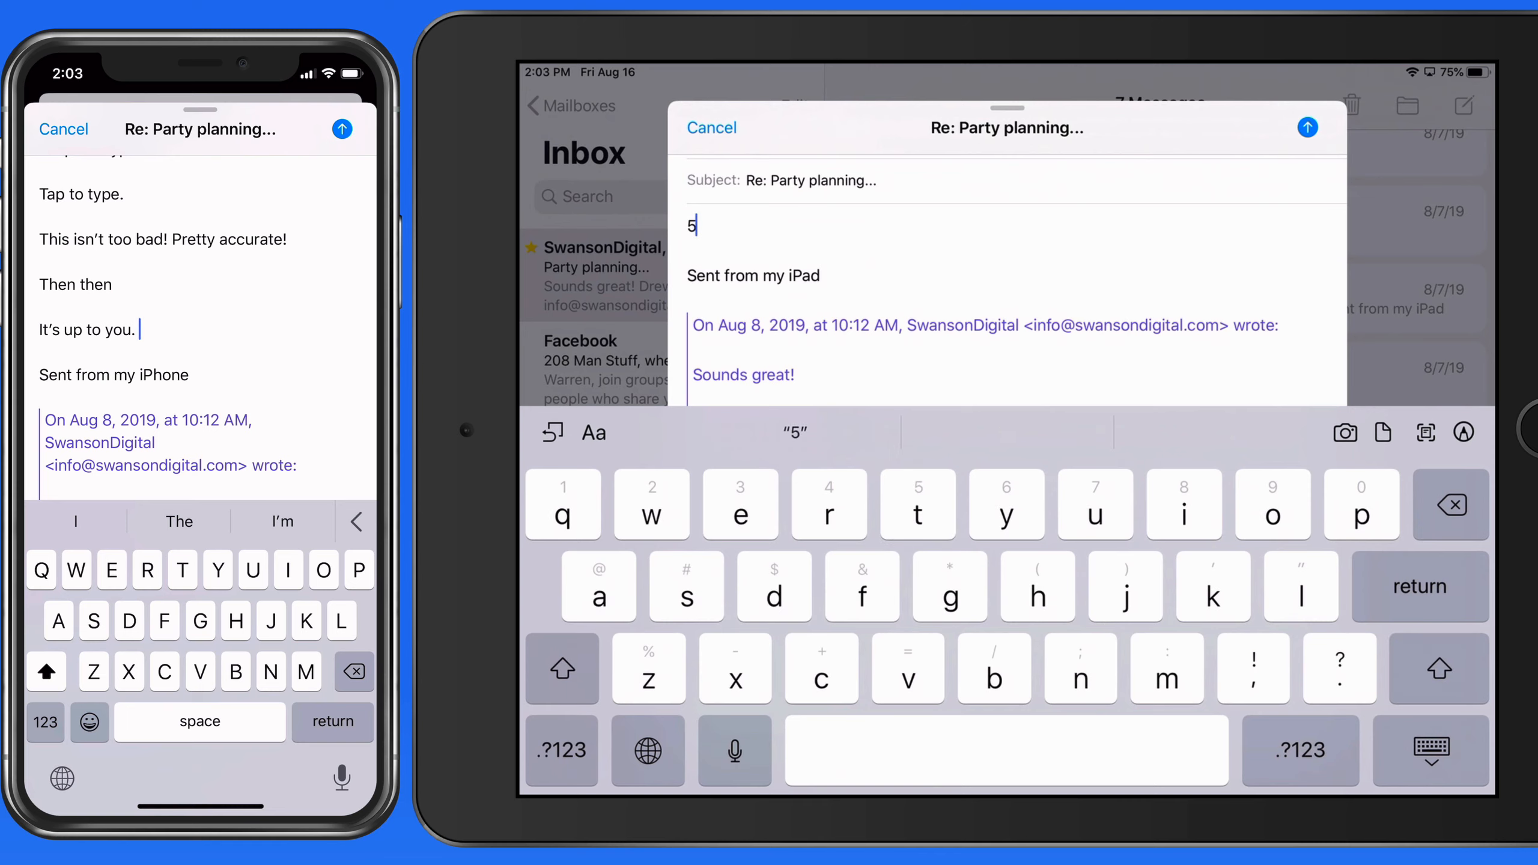
# Finish the iPhone reply, then start a reply to the Party planning email on the iPad
pyautogui.write('t')
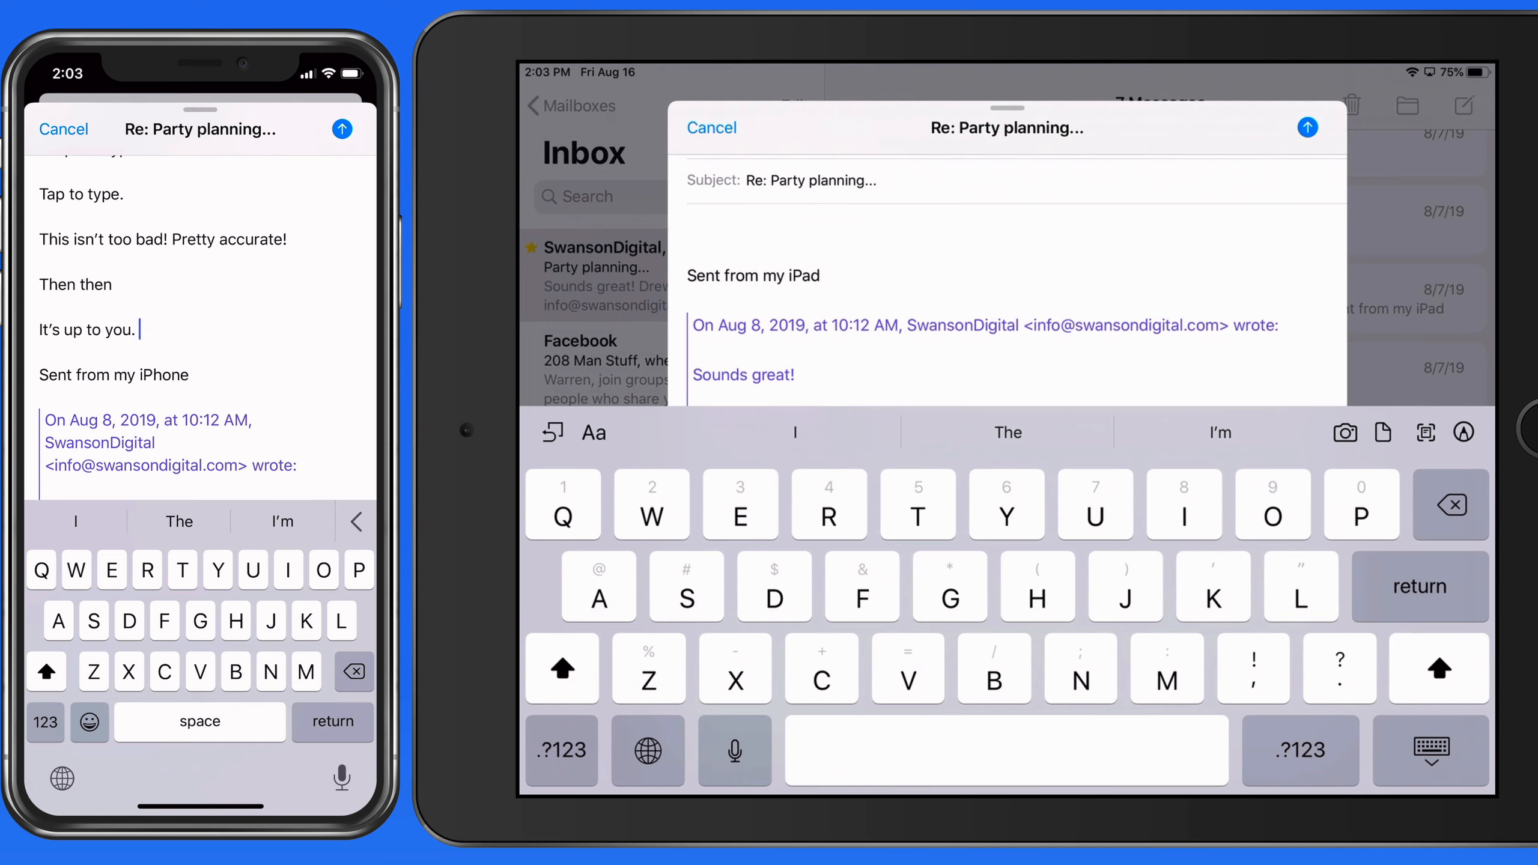
pyautogui.click(692, 223)
pyautogui.write('Thumb tying i')
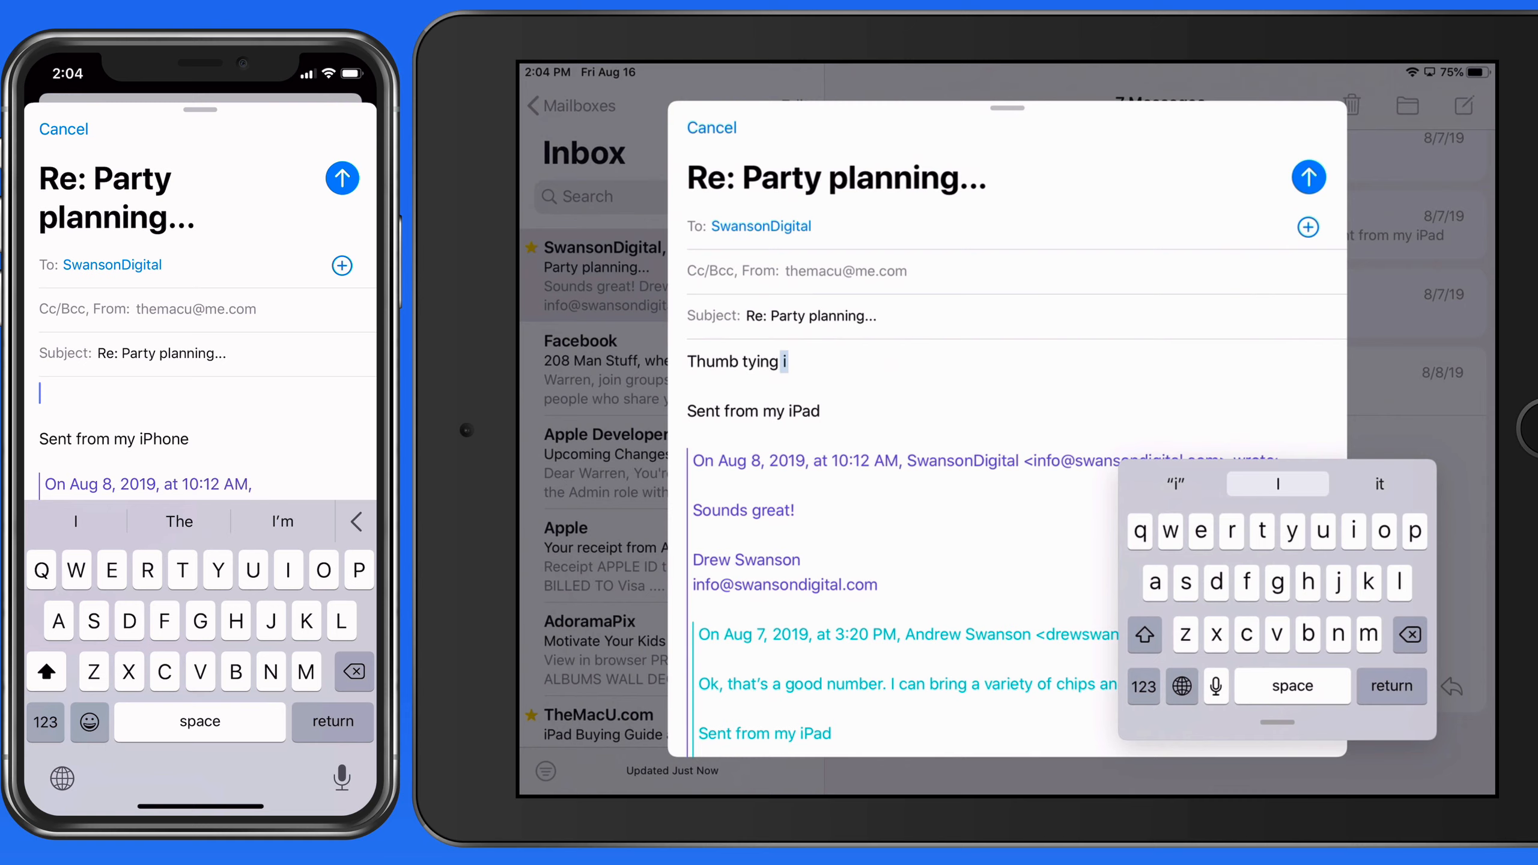
# Type 'on iPad.' and swipe-type 'Or we can swipe!' on the floating keyboard
pyautogui.write('on upad')
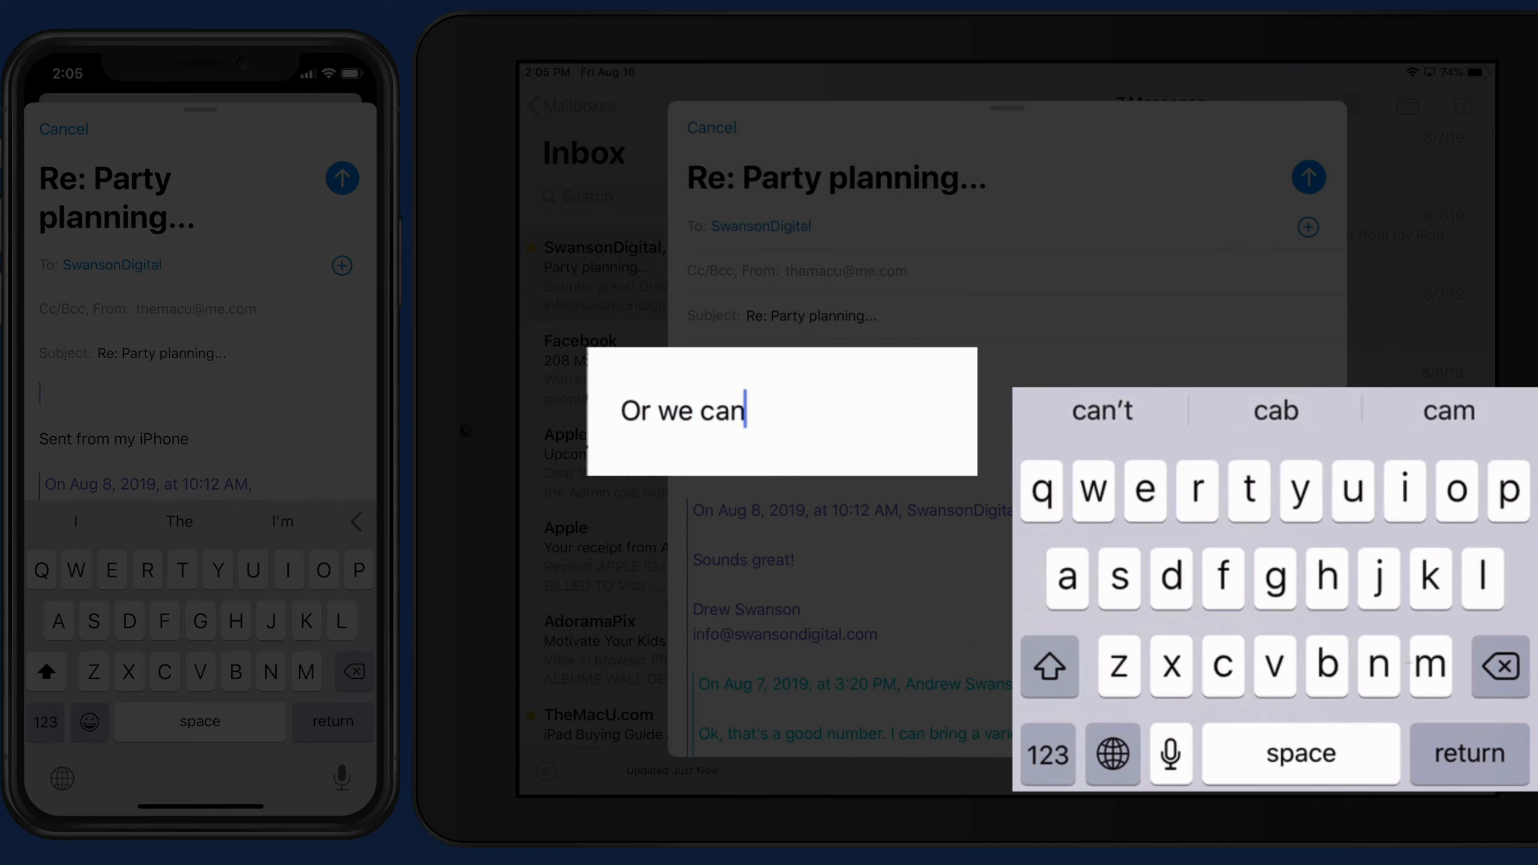
pyautogui.write('swipe')
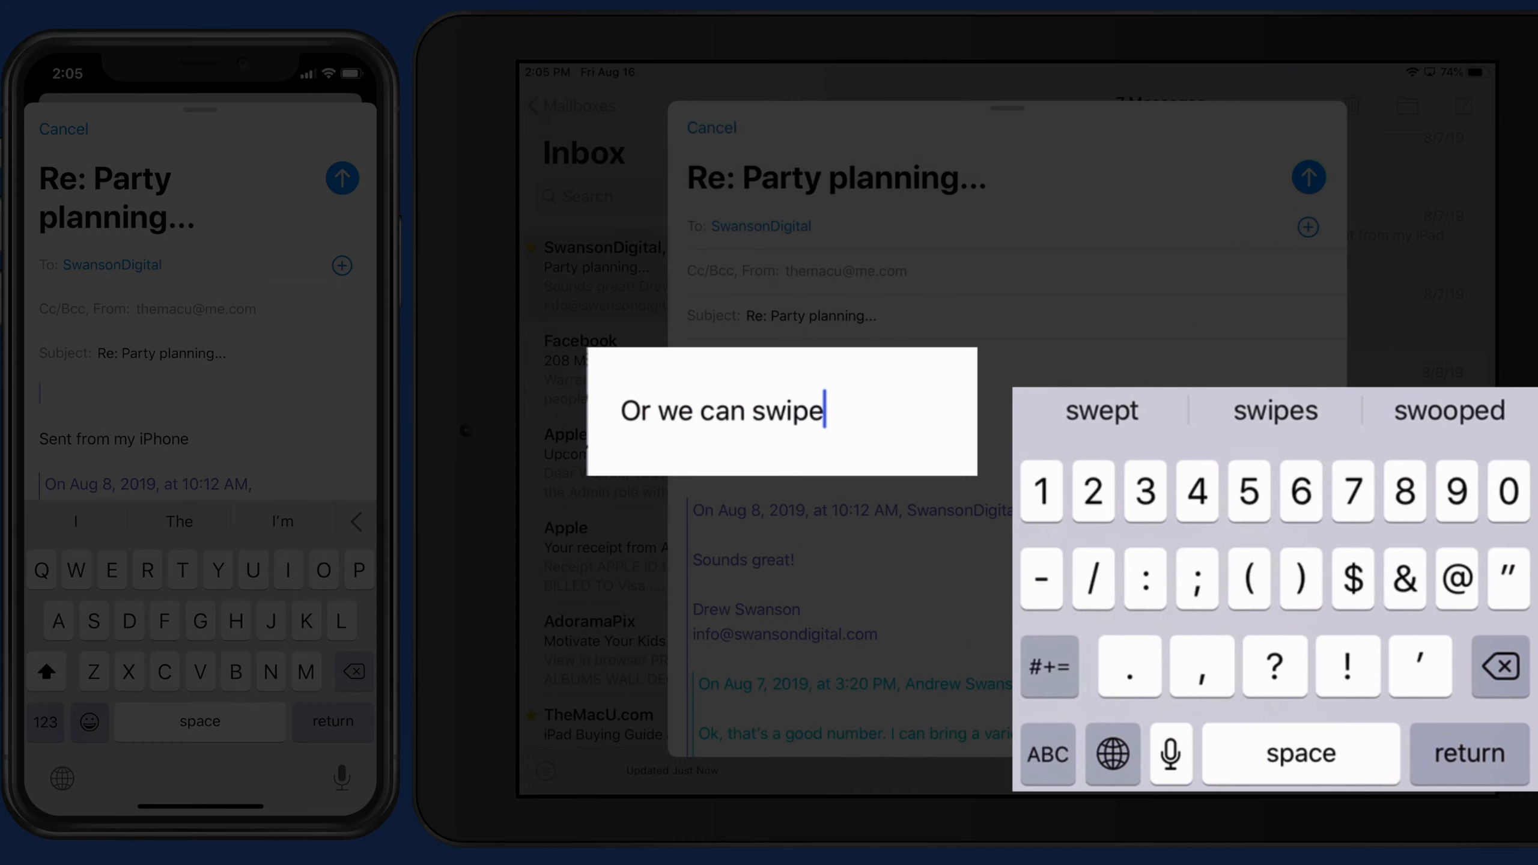
pyautogui.write('!')
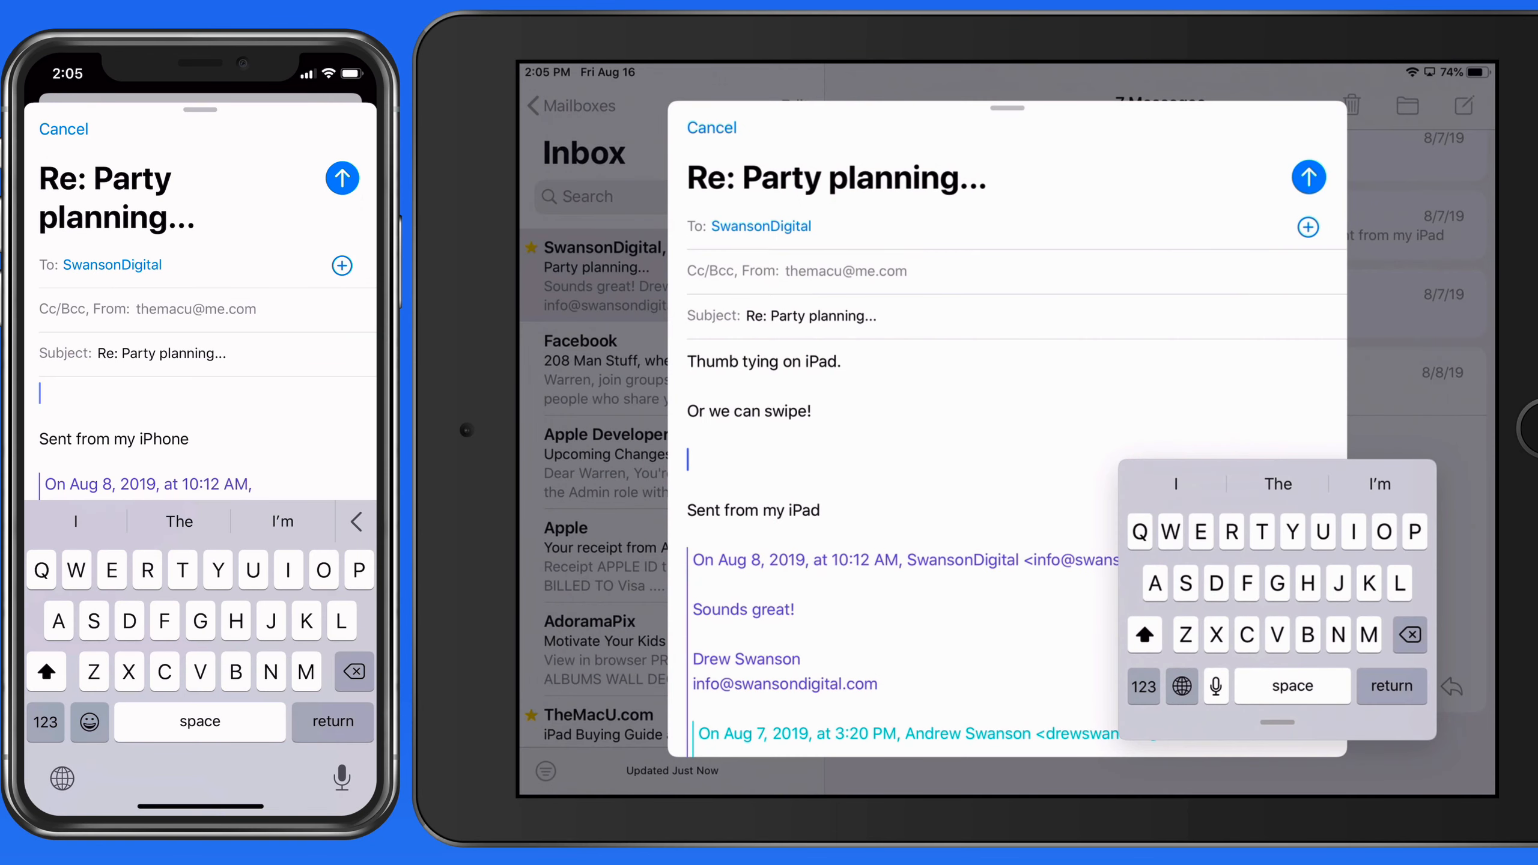
# Swipe-type 'Works exactly the same as on the iPhone' into the iPad reply
pyautogui.write('Works exactly the same as on the')
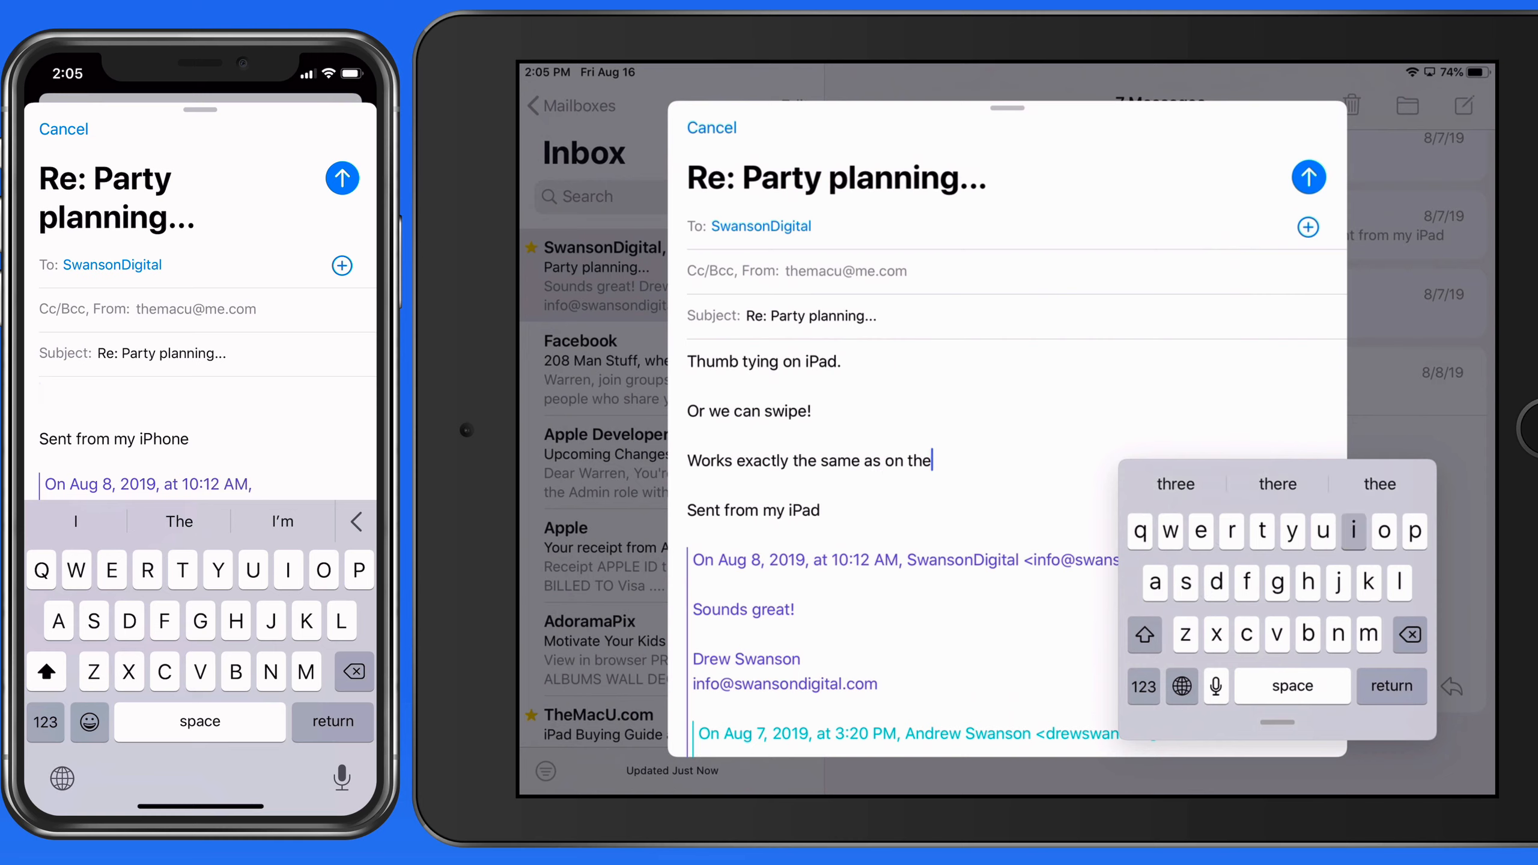
pyautogui.write('iPhone')
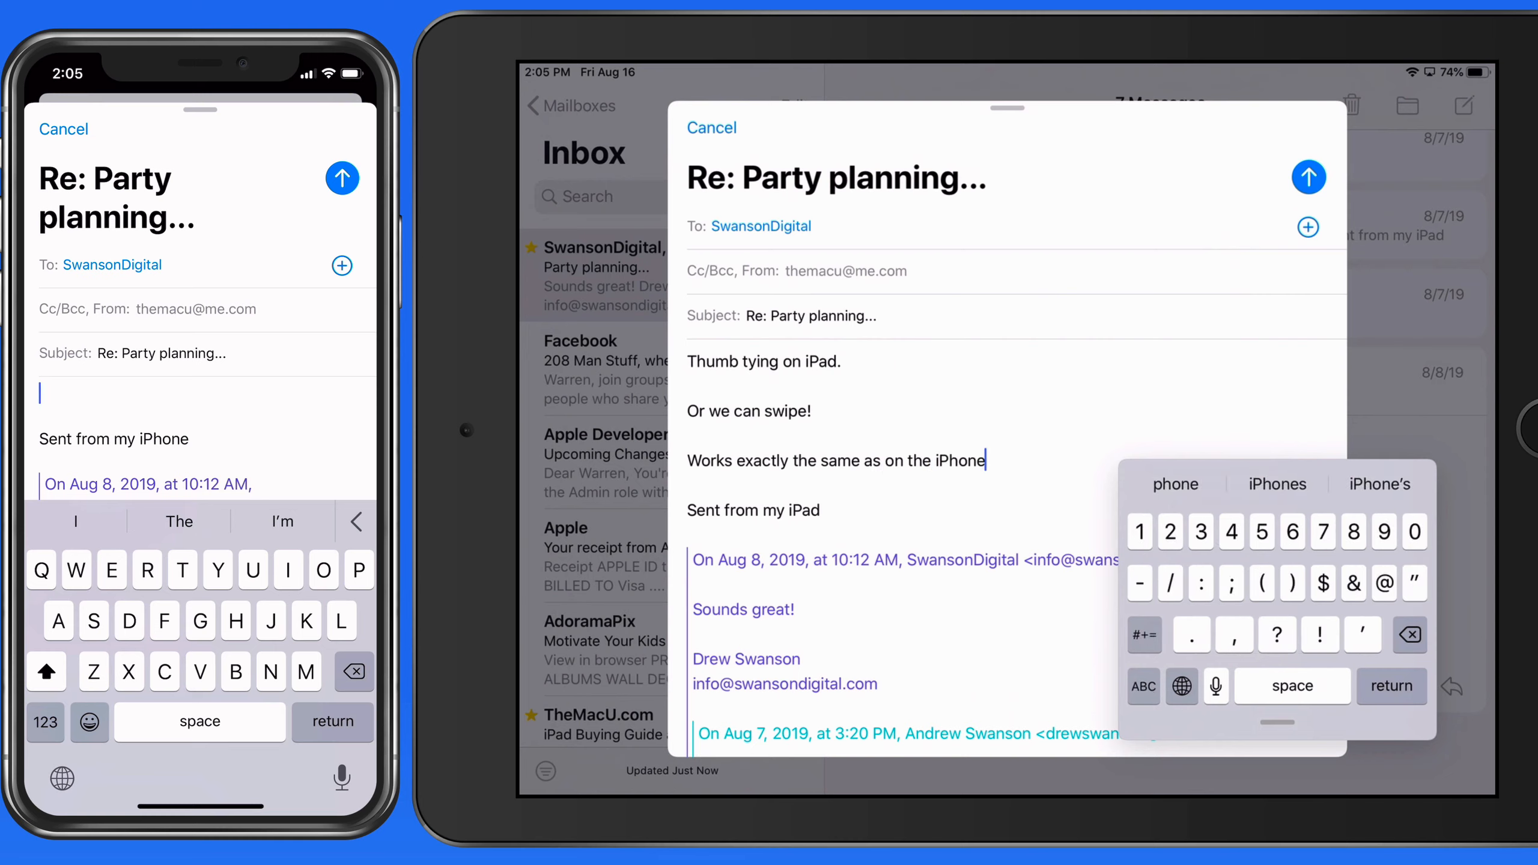